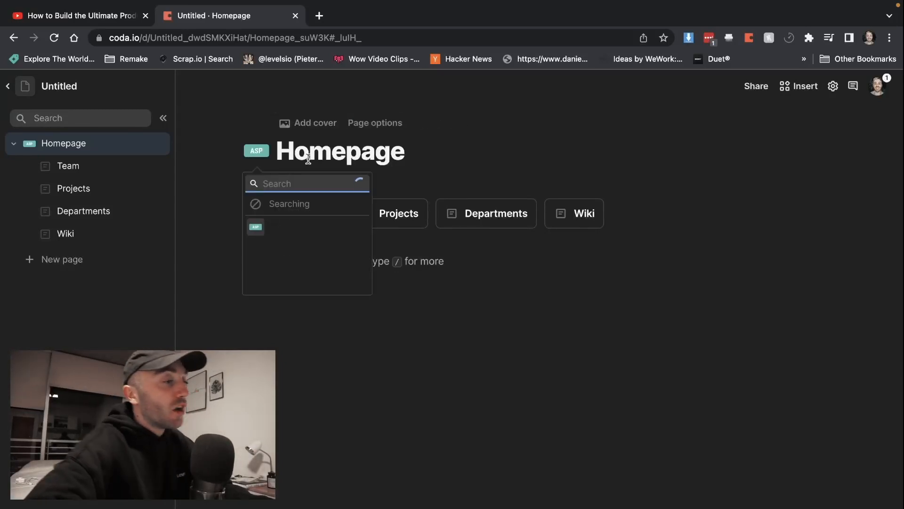
- Search the icon picker for 'fire' and set the Homepage icon to the fireplace emoji
text(fireplace)
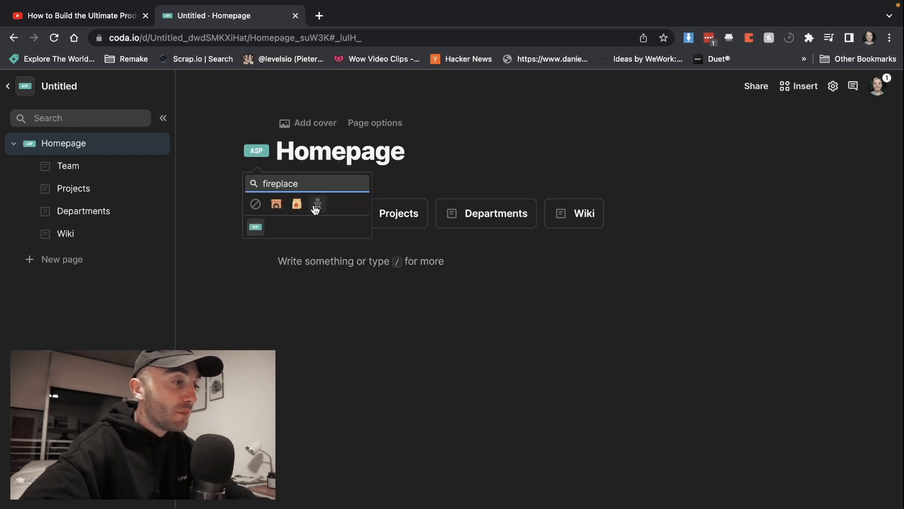
click(276, 204)
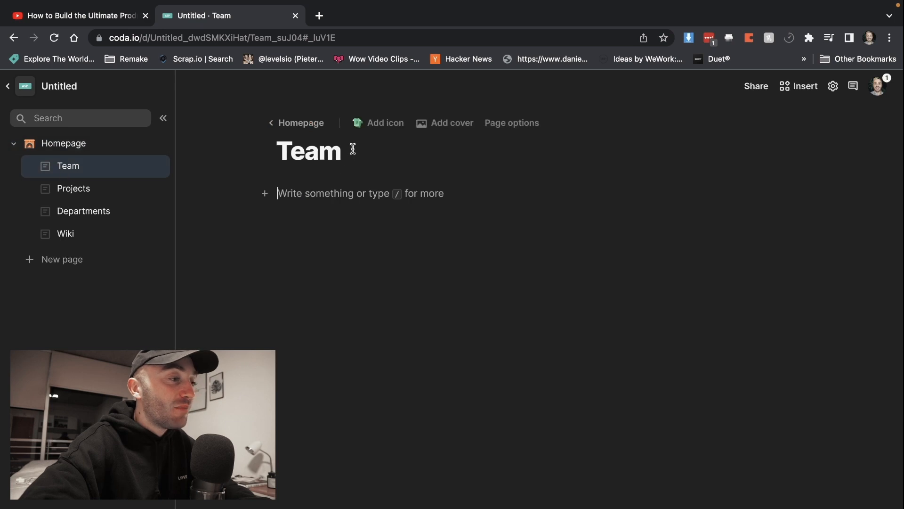
- Give Team the golden helmet icon and Projects the purple dragon icon
click(378, 123)
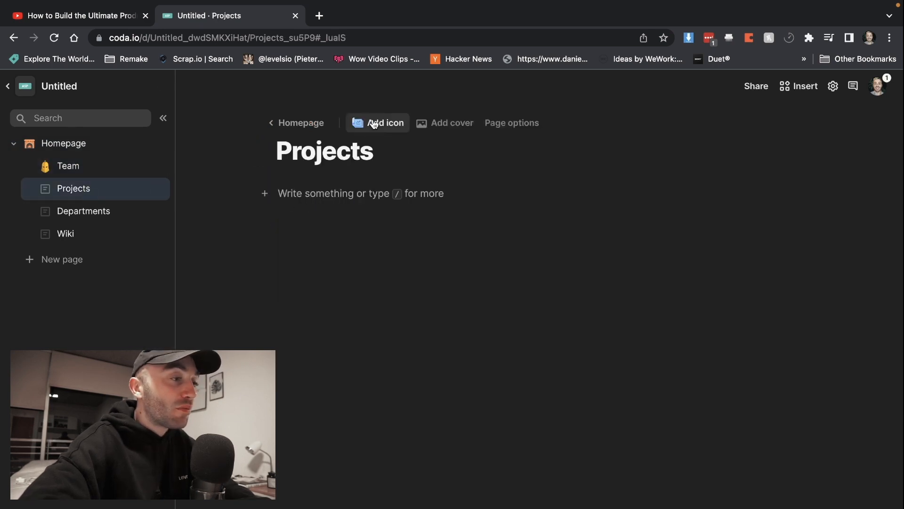
click(378, 123)
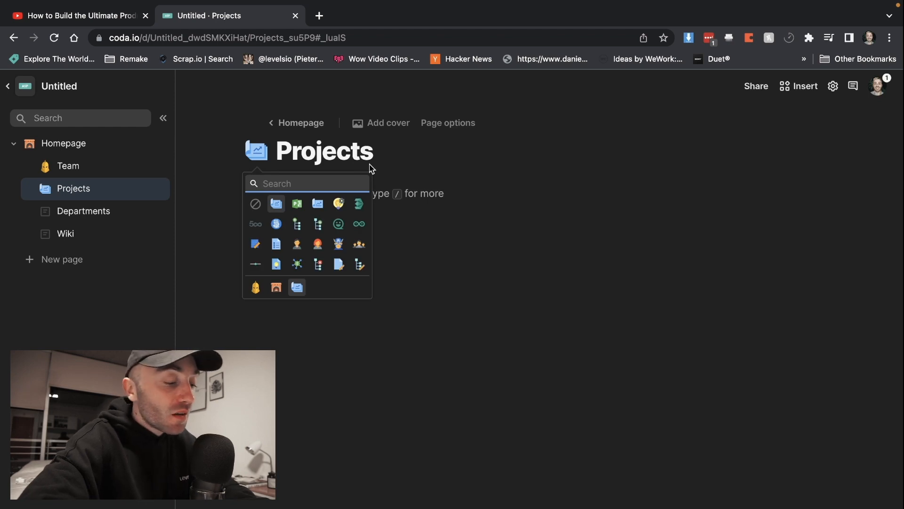
text(dragon)
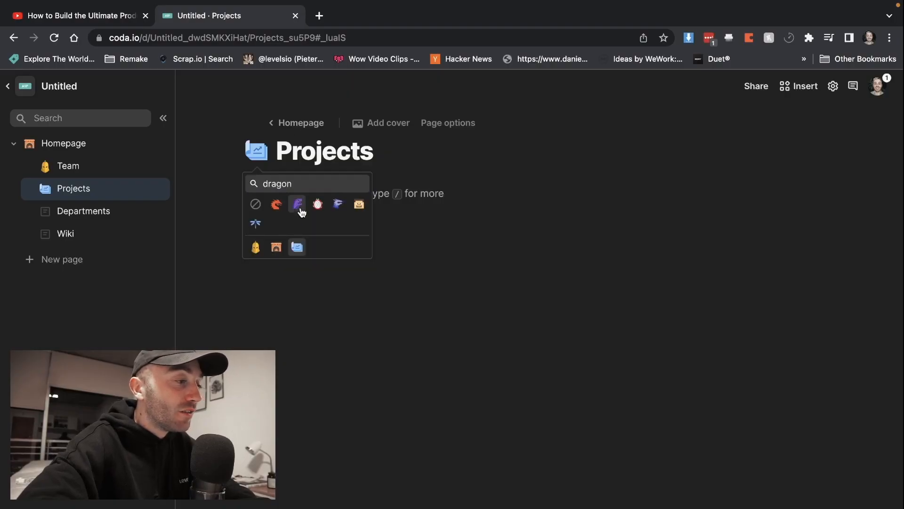
click(83, 210)
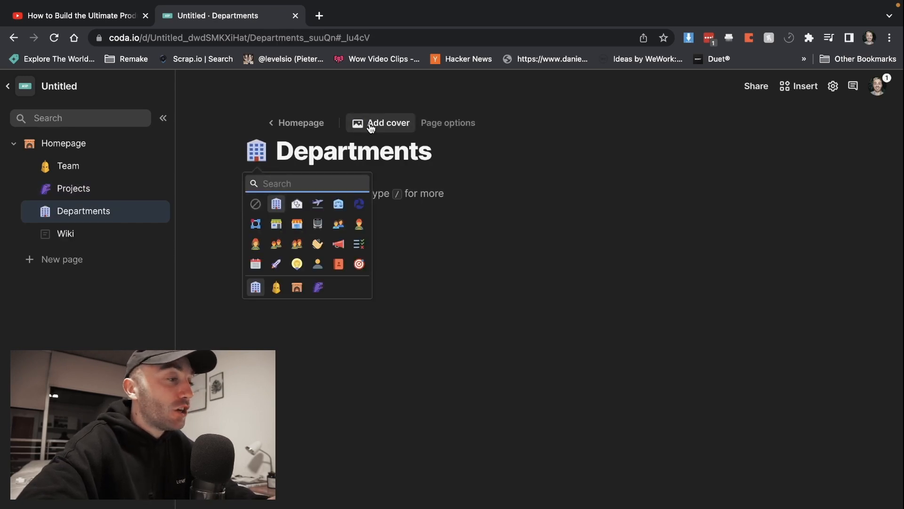
- Give Departments the map icon and Wiki the wooden box icon, then return to Team
text(maps)
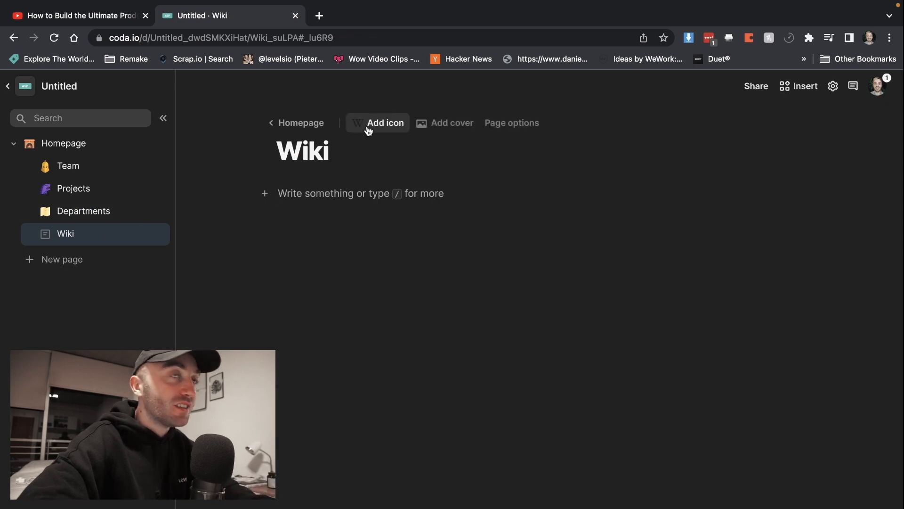
click(385, 123)
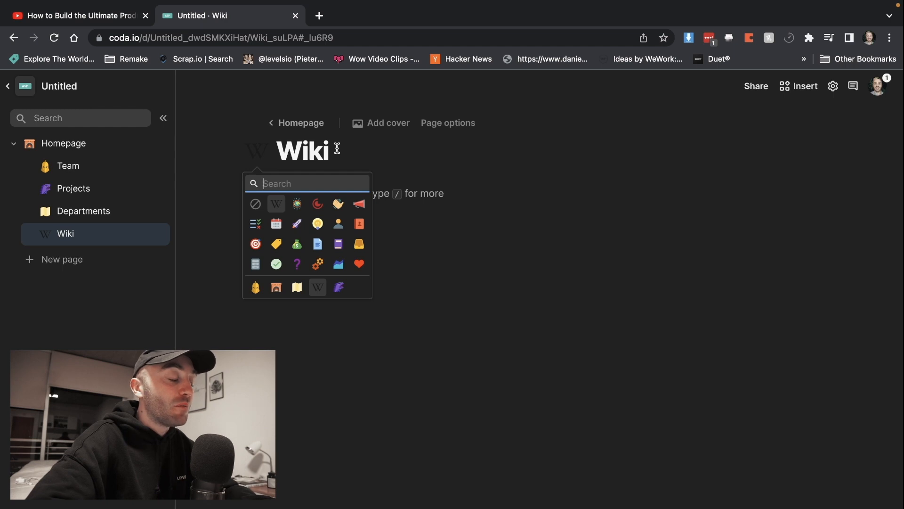
text(library)
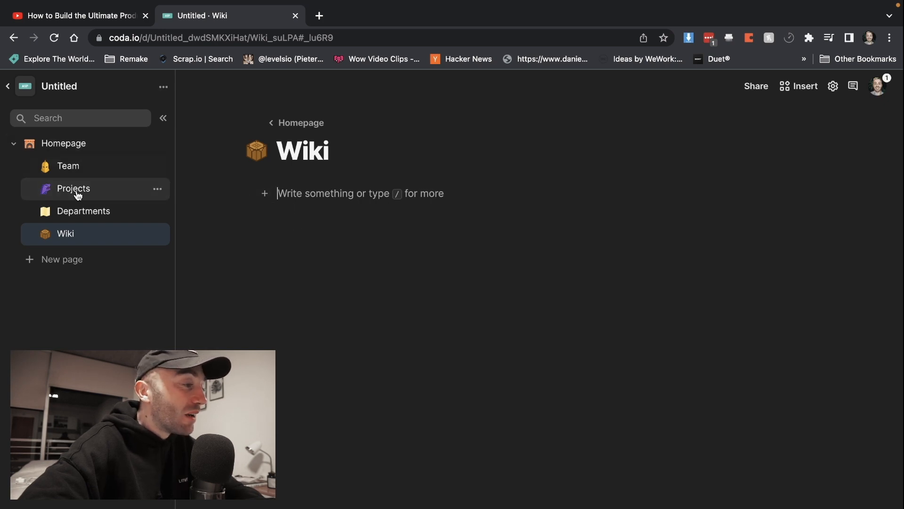
mouse_move(69, 166)
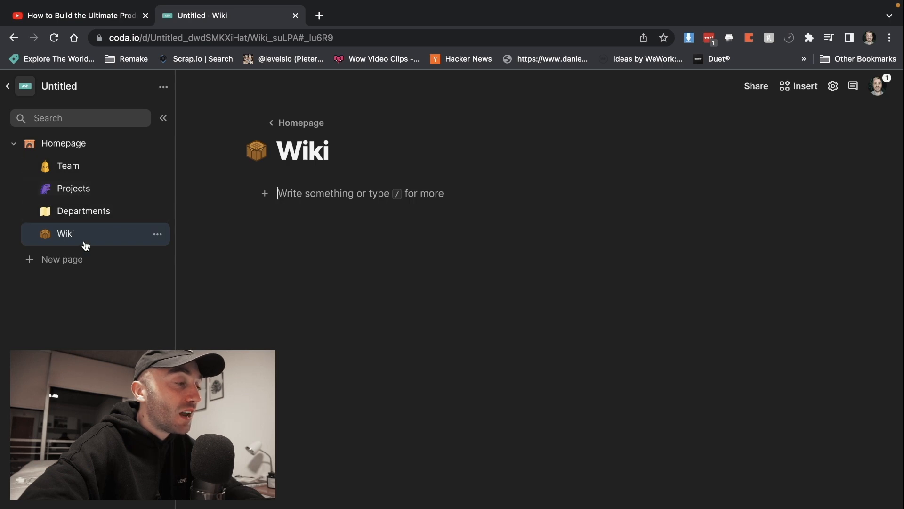
click(67, 167)
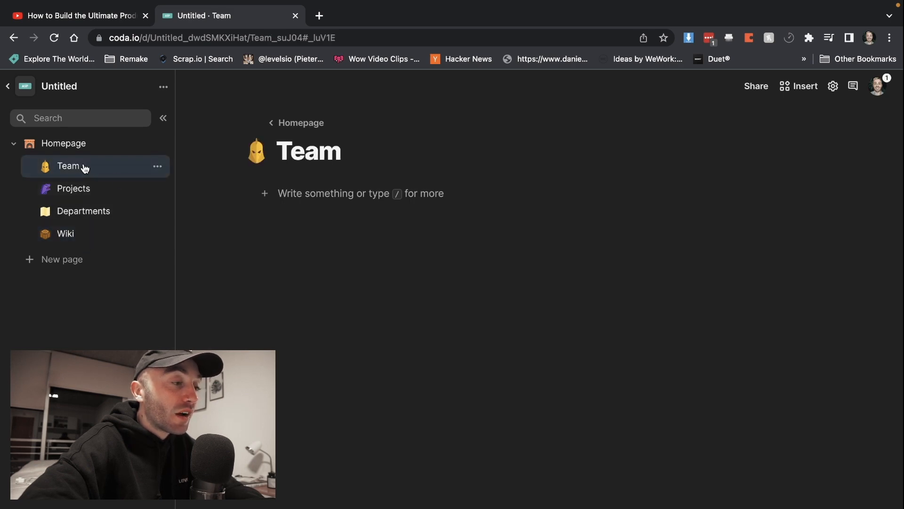
- Insert an Untitled subpage under Team via the /sub command and select its title
text(.su)
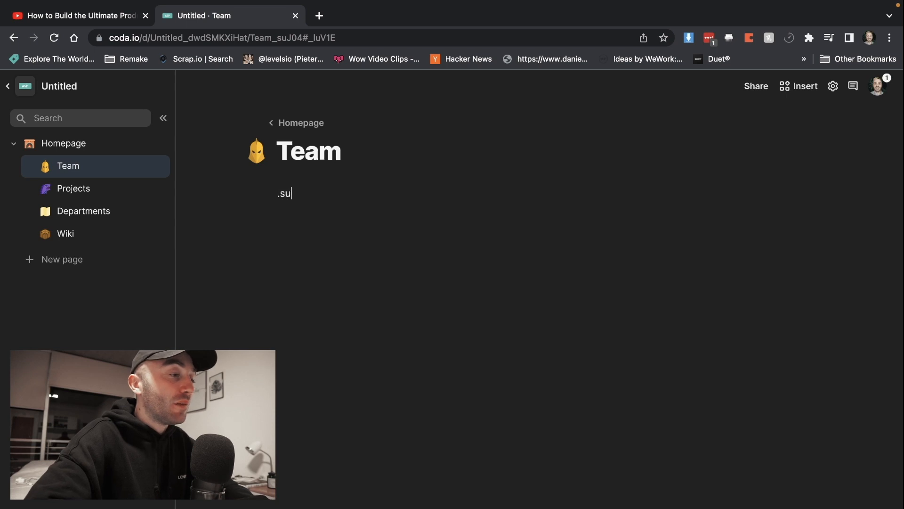
text(/sub)
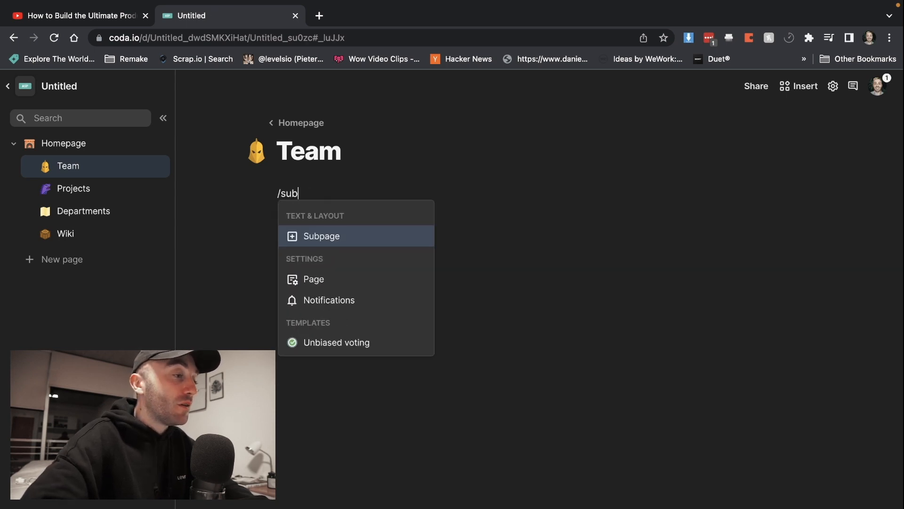
click(321, 236)
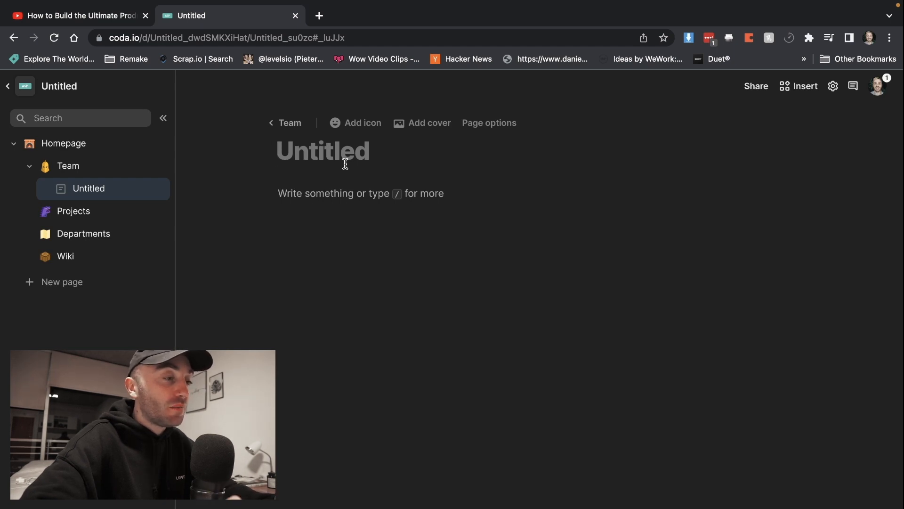
click(323, 151)
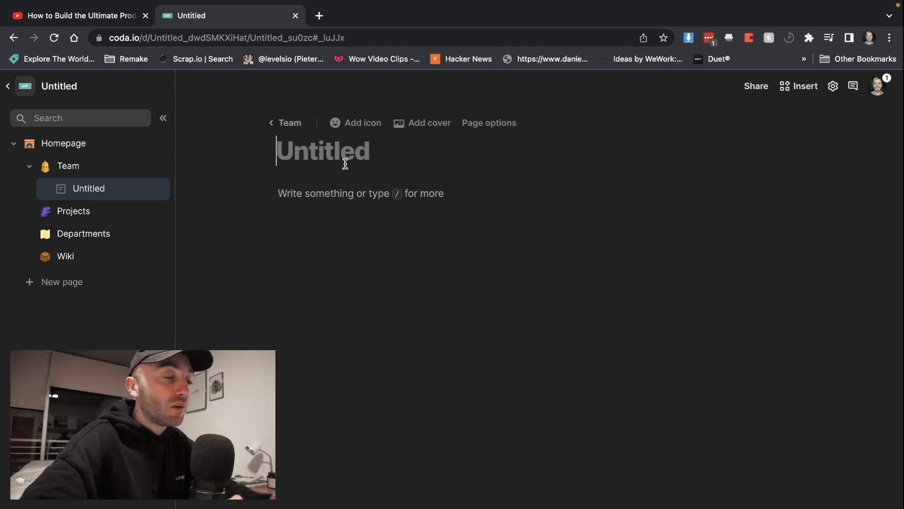